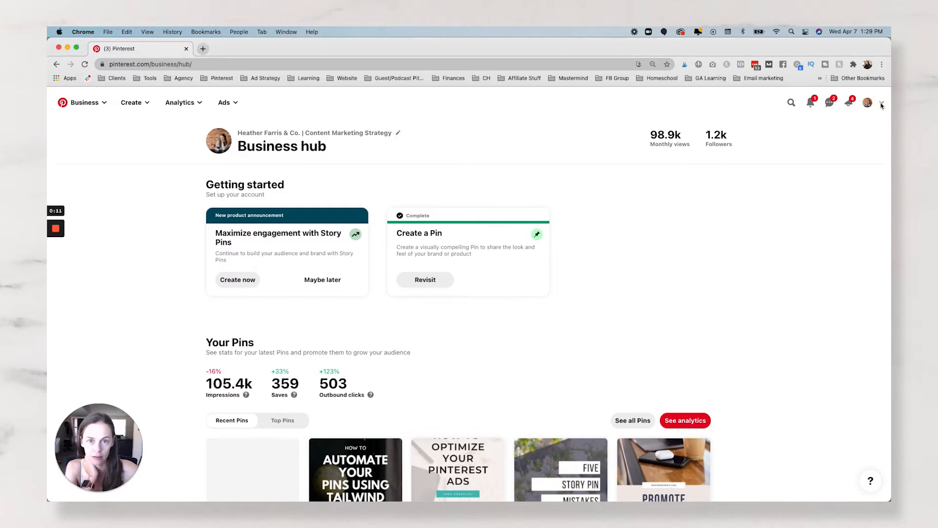
Step: Go from the account dropdown to Pinterest Settings, showing the Edit profile page
{"action": "left_click", "coordinate": [880, 102]}
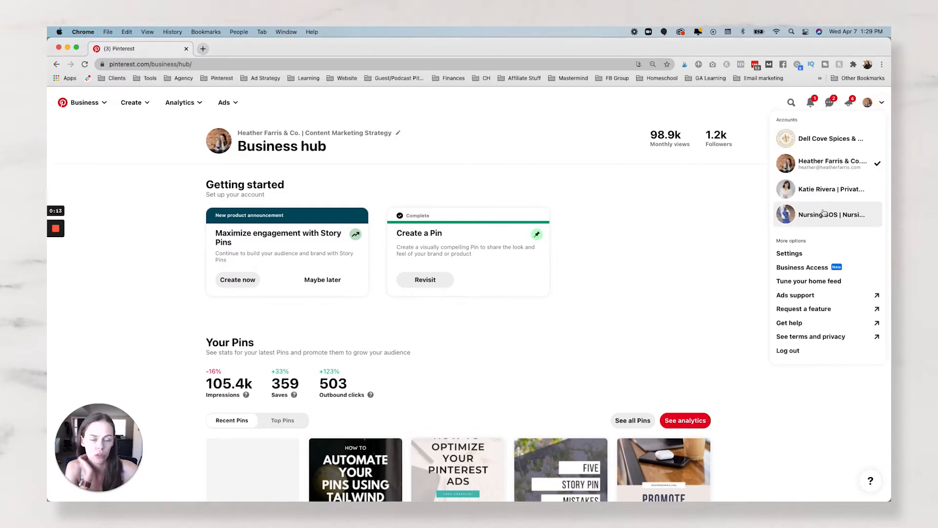
{"action": "mouse_move", "coordinate": [789, 253]}
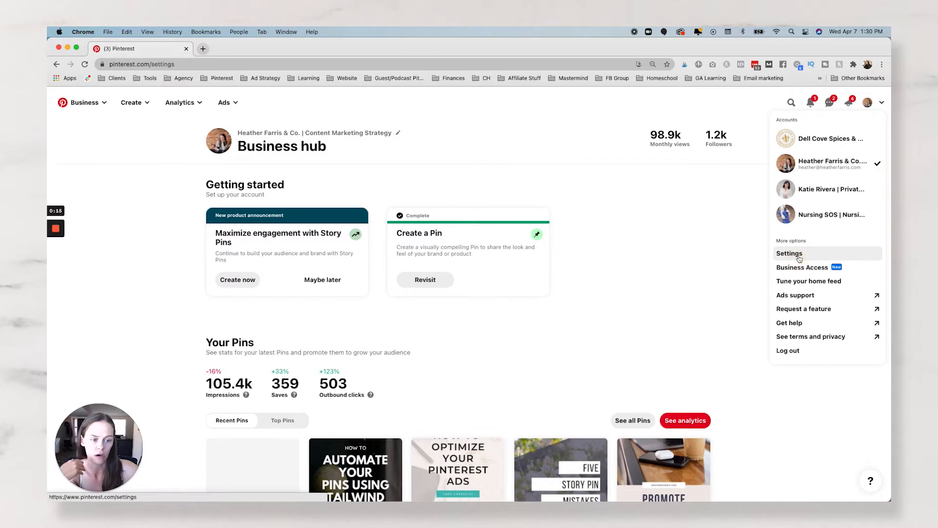
{"action": "left_click", "coordinate": [789, 253]}
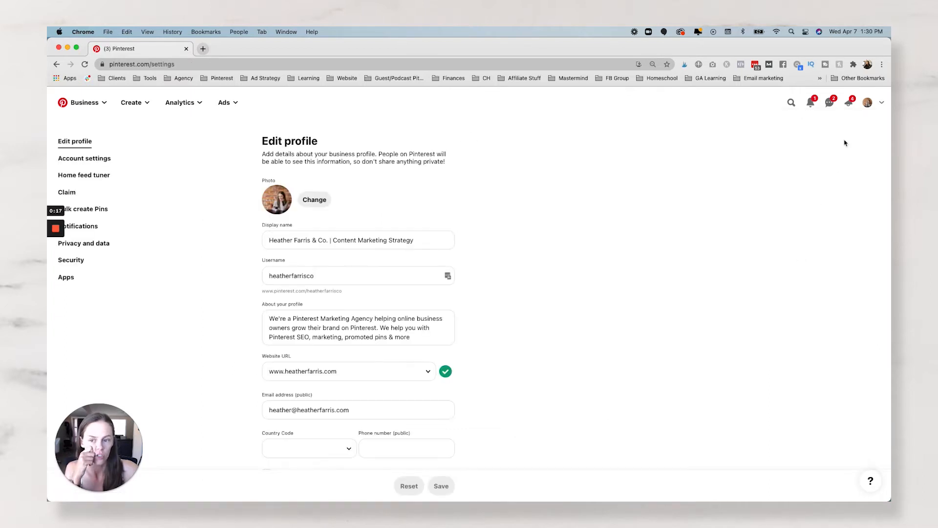
{"action": "left_click", "coordinate": [309, 448]}
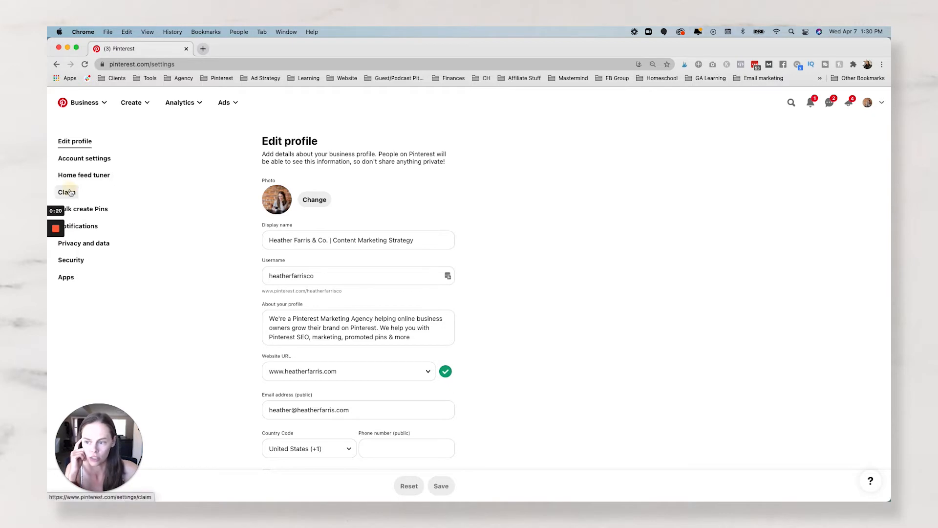
Step: Show the Claim page listing two claimed websites plus the Instagram and YouTube accounts
{"action": "left_click", "coordinate": [67, 192]}
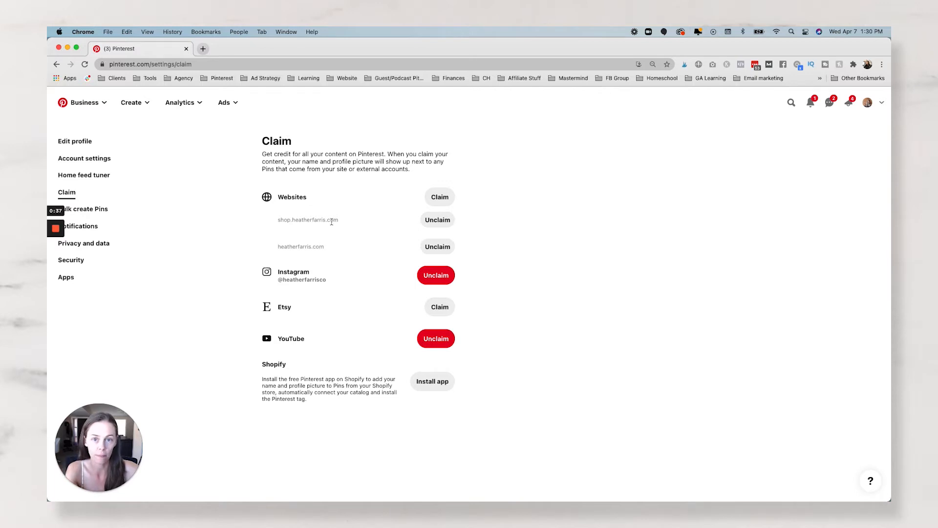
{"action": "mouse_move", "coordinate": [328, 246]}
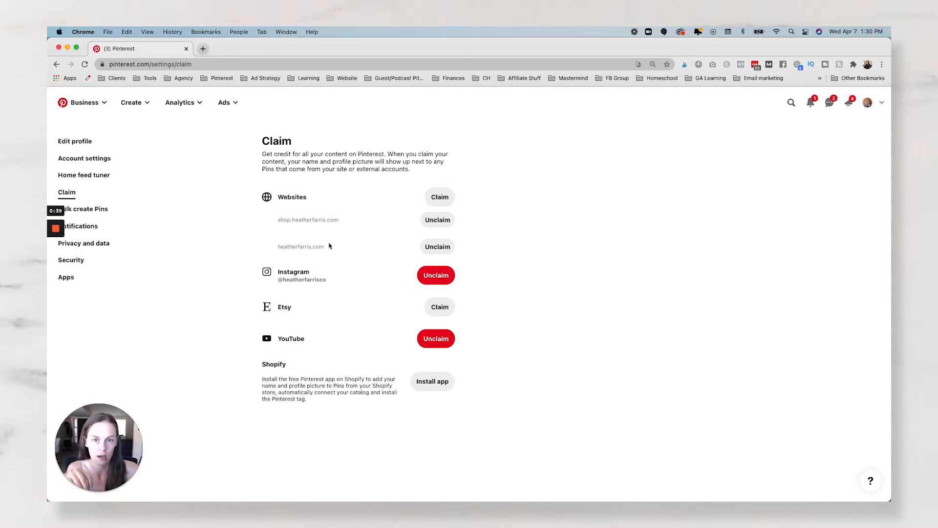
{"action": "mouse_move", "coordinate": [526, 237]}
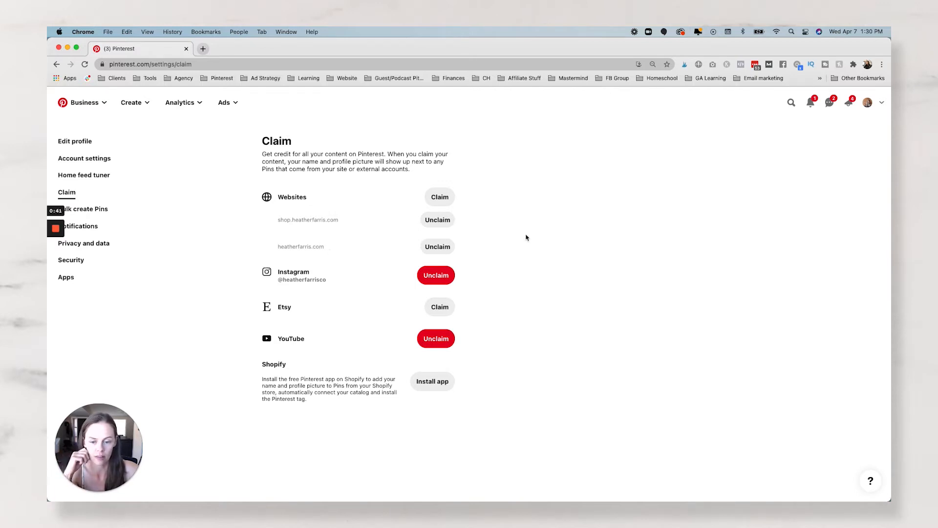
{"action": "mouse_move", "coordinate": [311, 277]}
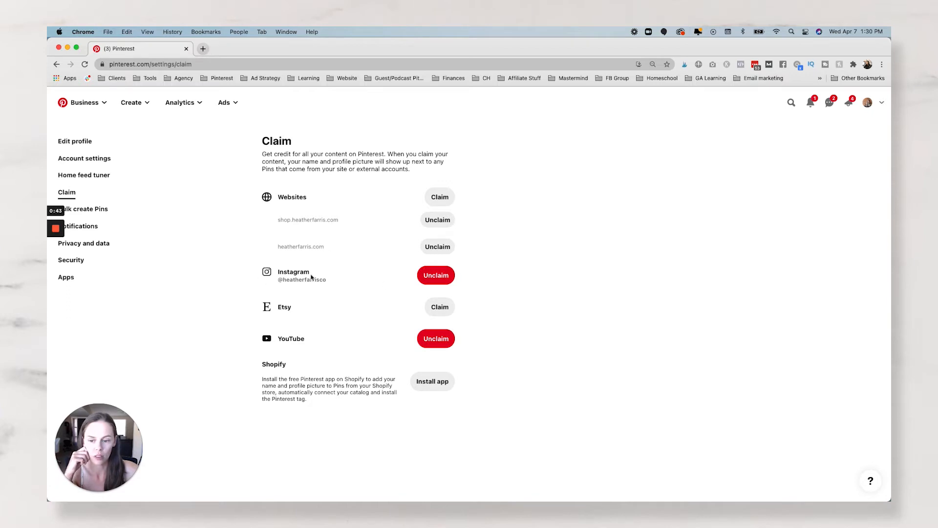
{"action": "mouse_move", "coordinate": [436, 338]}
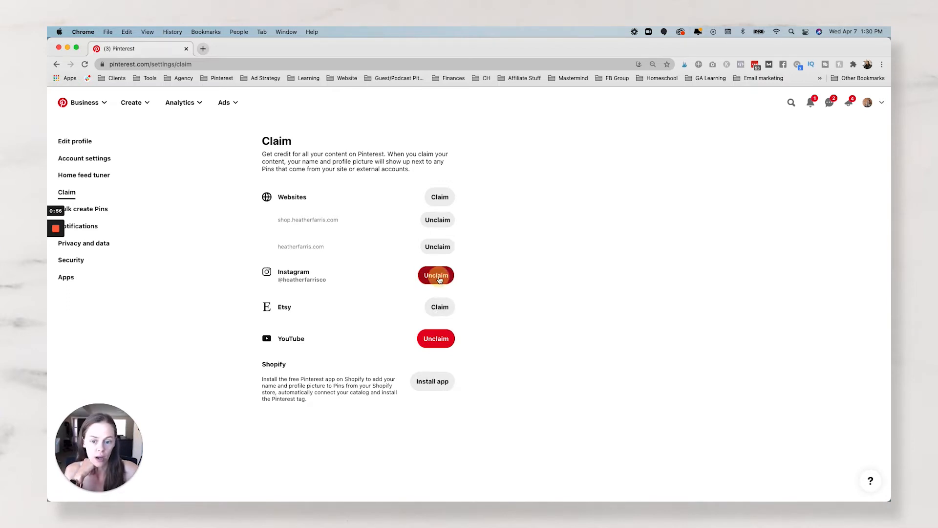
Step: Unclaim the Instagram account, confirming, and unclaim the YouTube account
{"action": "left_click", "coordinate": [435, 274]}
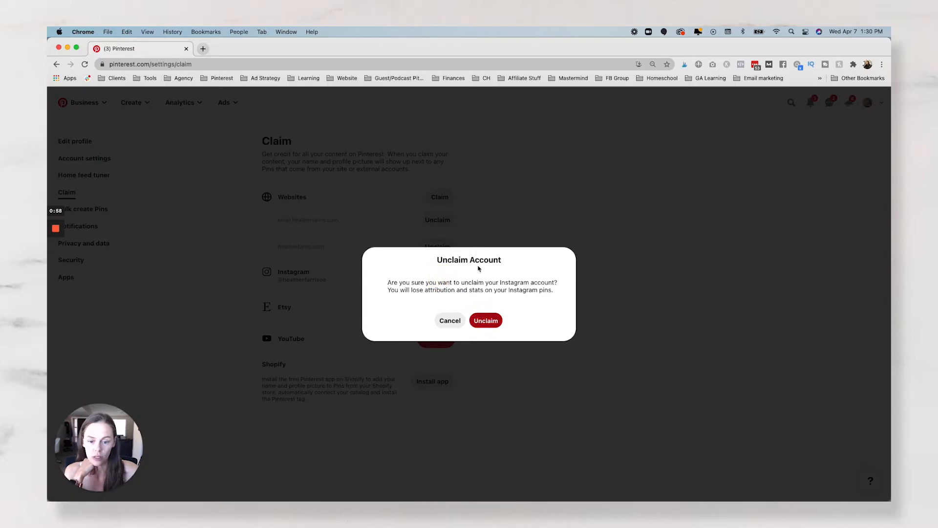
{"action": "left_click", "coordinate": [485, 320]}
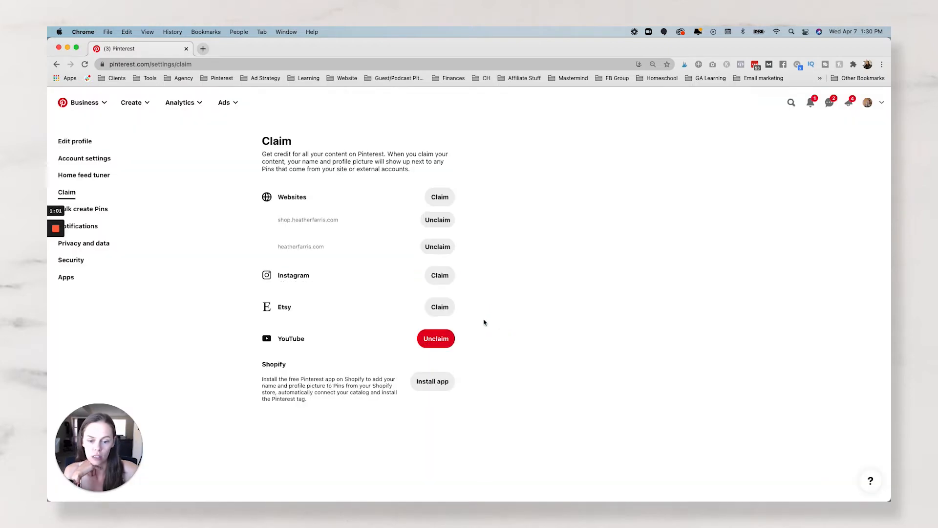
{"action": "left_click", "coordinate": [435, 338]}
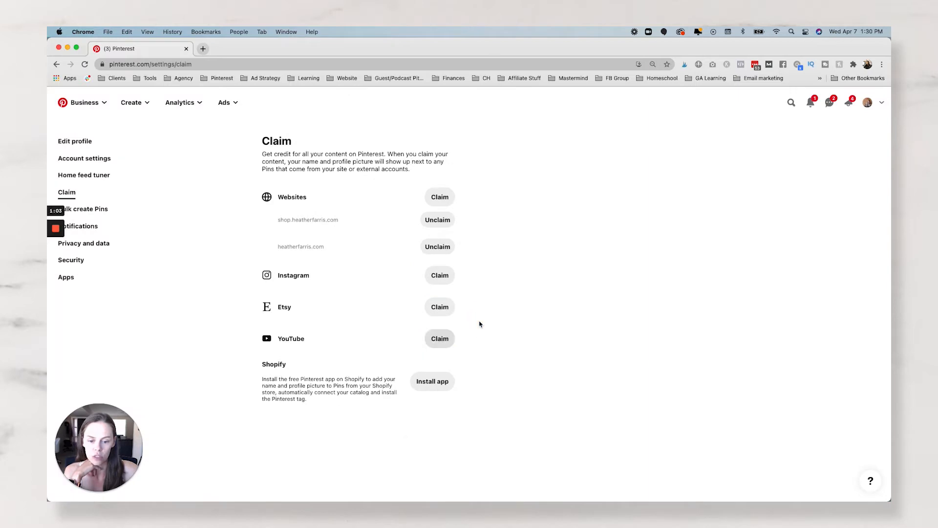
Step: Reclaim Instagram by allowing Pinterest access in the Instagram popup
{"action": "left_click", "coordinate": [440, 274]}
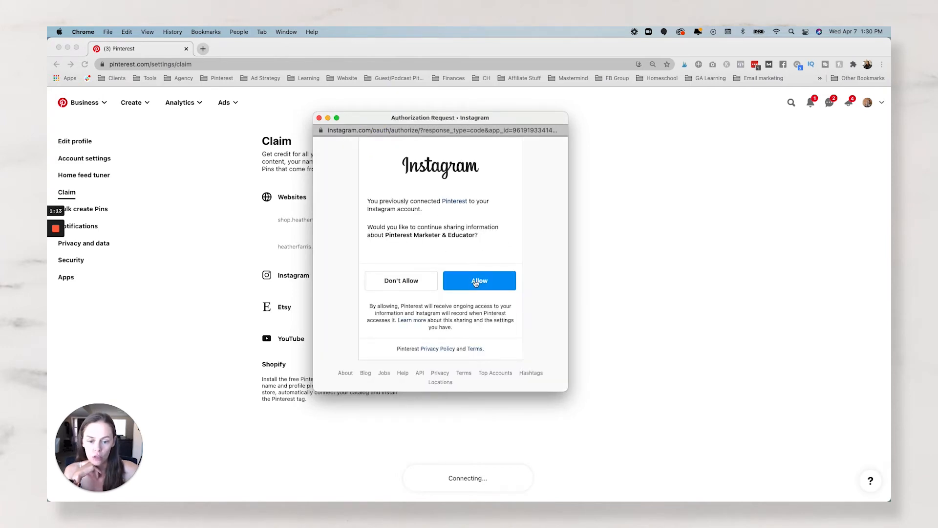
{"action": "left_click", "coordinate": [479, 280]}
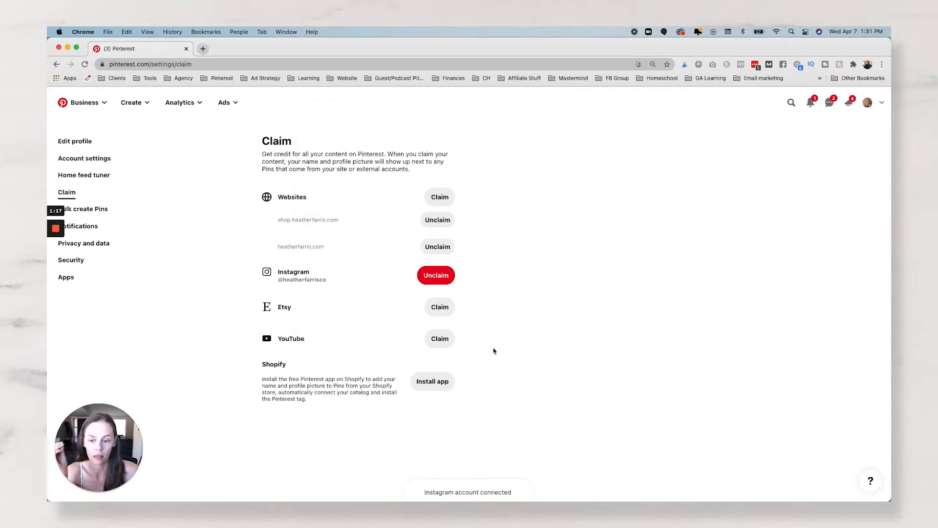
{"action": "left_click", "coordinate": [439, 338]}
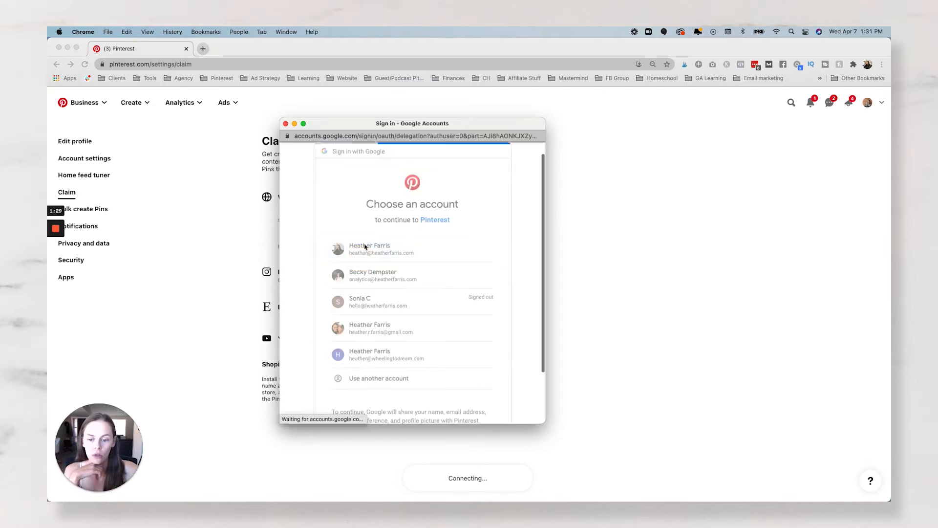
Step: Reclaim YouTube with the business Google account, granting Pinterest access
{"action": "left_click", "coordinate": [380, 248]}
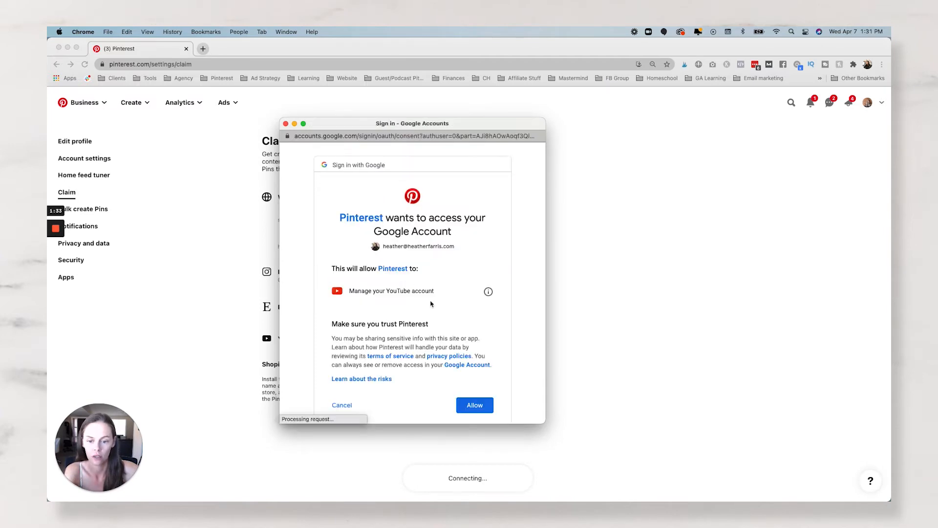
{"action": "left_click", "coordinate": [474, 405]}
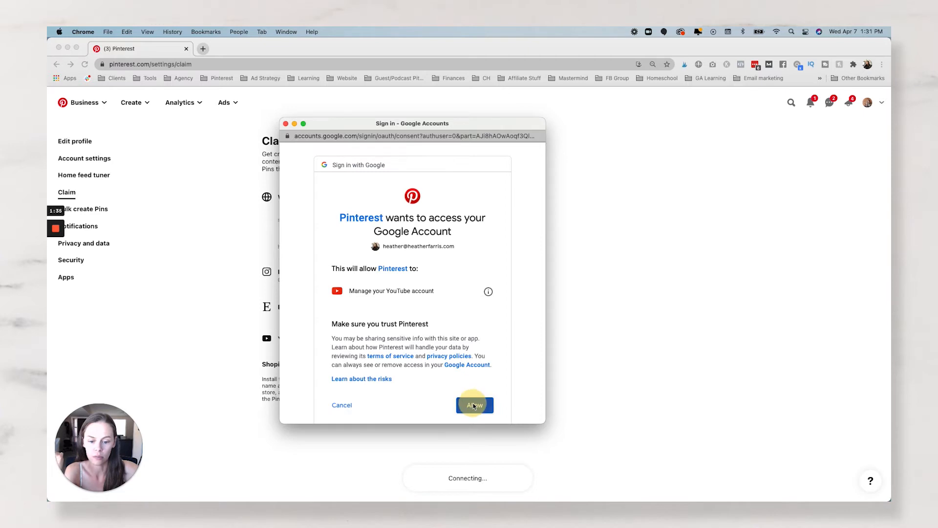
{"action": "left_click", "coordinate": [474, 405]}
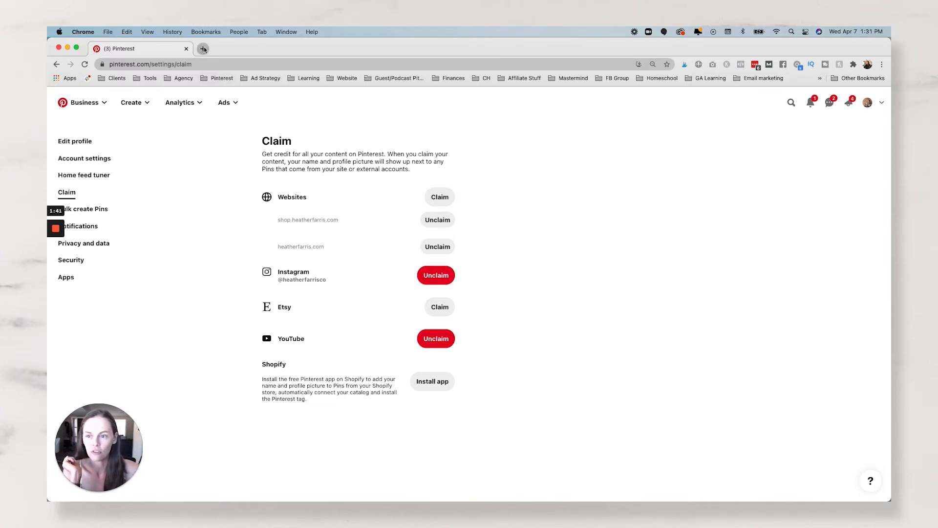
{"action": "left_click", "coordinate": [203, 48]}
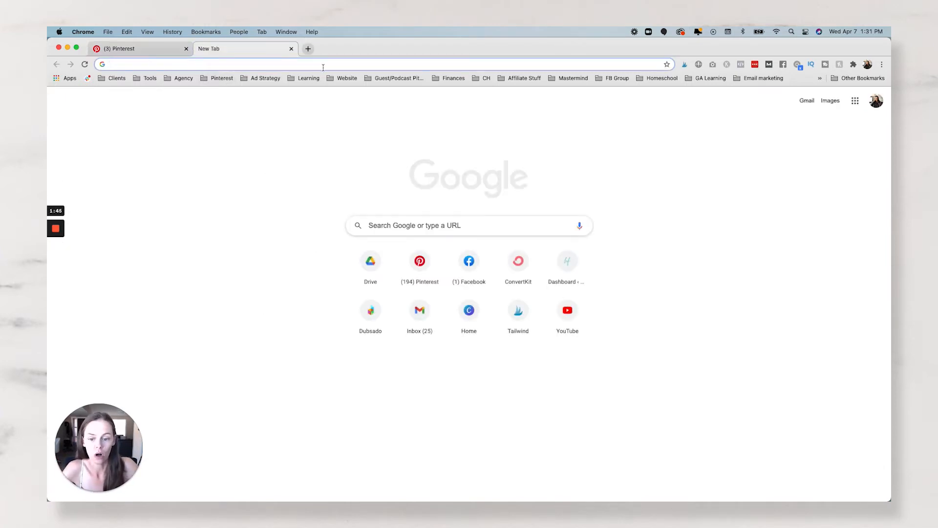
{"action": "mouse_move", "coordinate": [565, 260]}
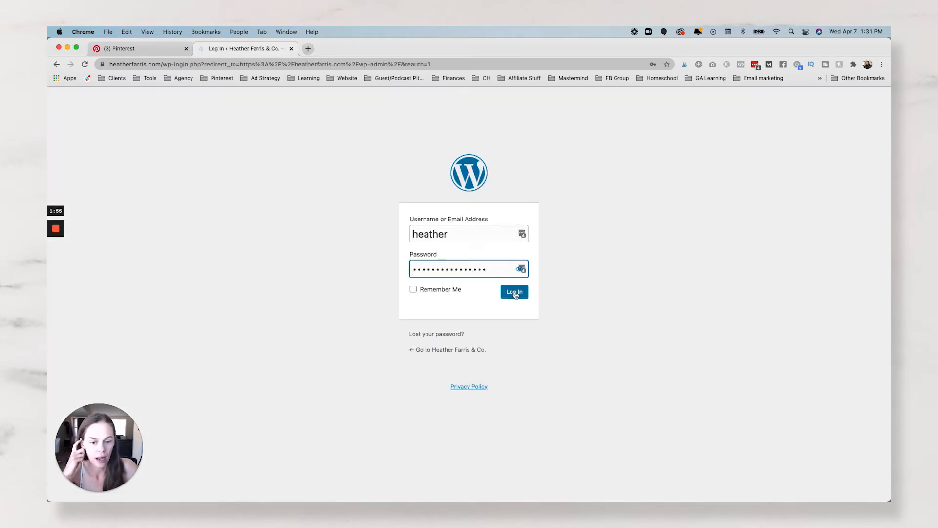
Step: Log in to the WordPress admin and show the installed plugins list
{"action": "left_click", "coordinate": [514, 291]}
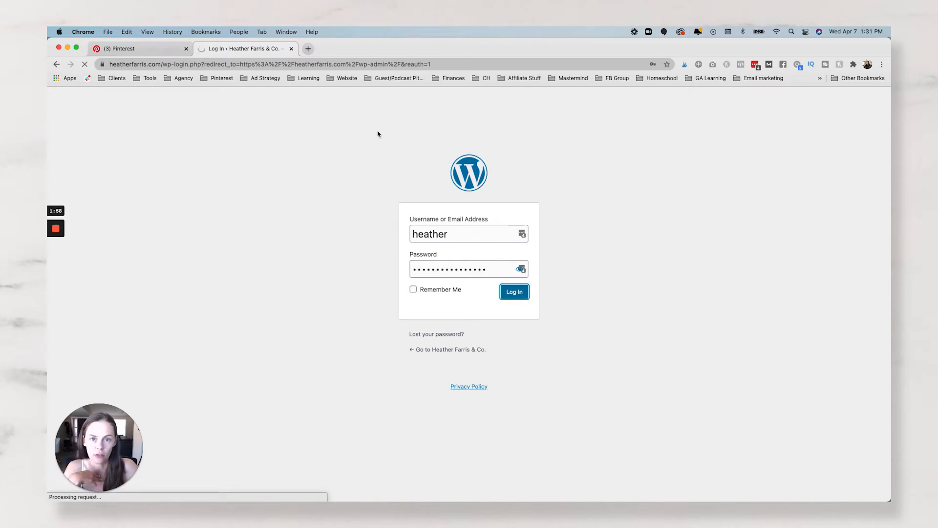
{"action": "left_click", "coordinate": [514, 292]}
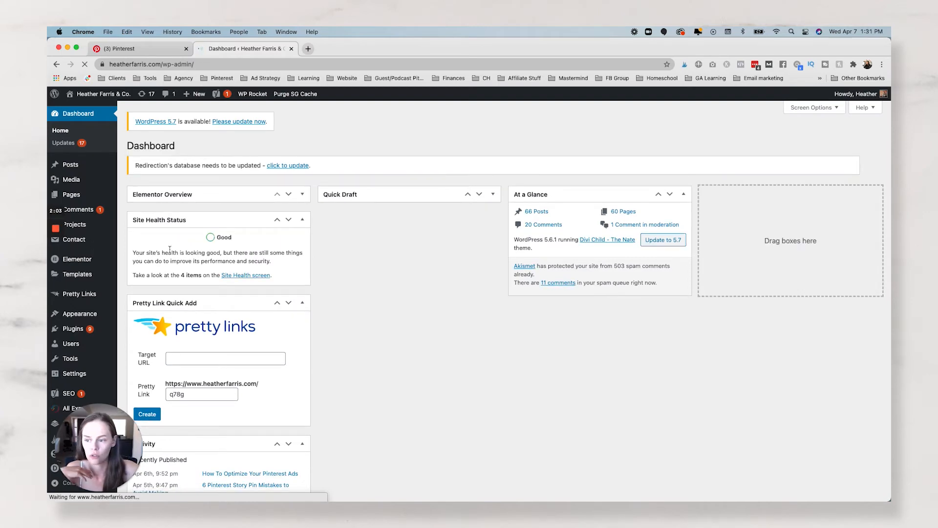
{"action": "left_click", "coordinate": [72, 298]}
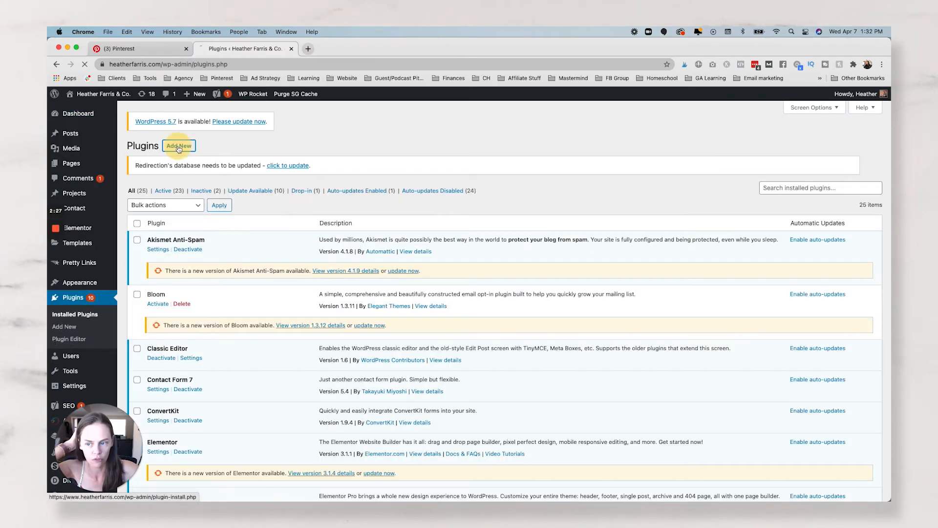
Step: Search Add New plugins for 'simple hooks', then 'insert headers', reaching Insert Headers and Footers
{"action": "left_click", "coordinate": [178, 145]}
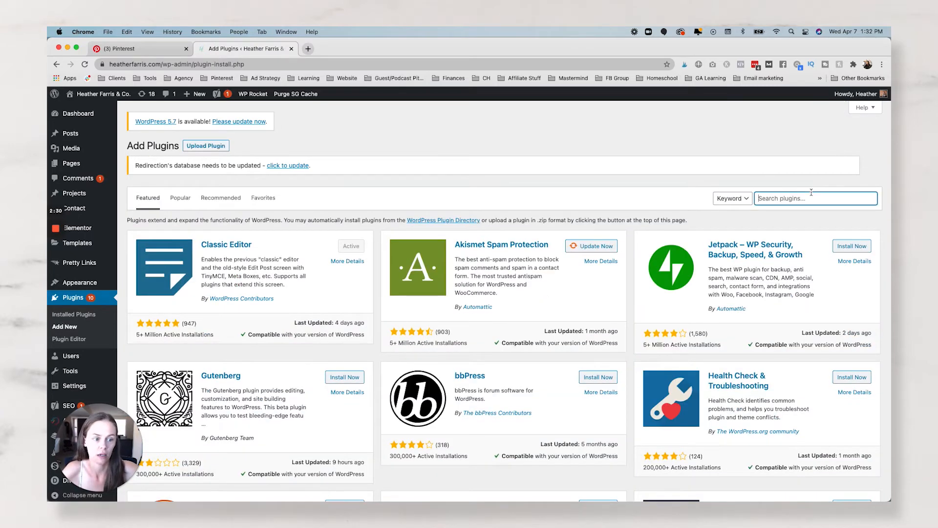
{"action": "left_click", "coordinate": [813, 198]}
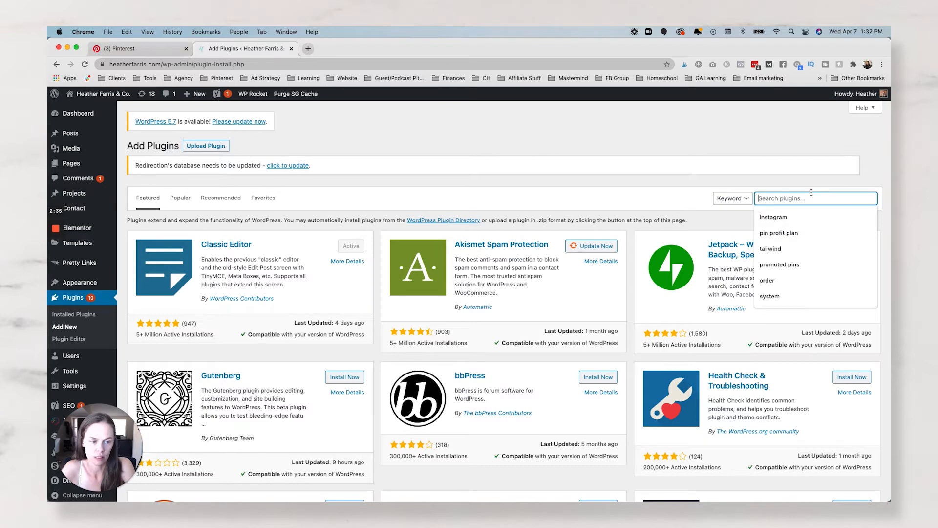
{"action": "type", "text": "simple hooks"}
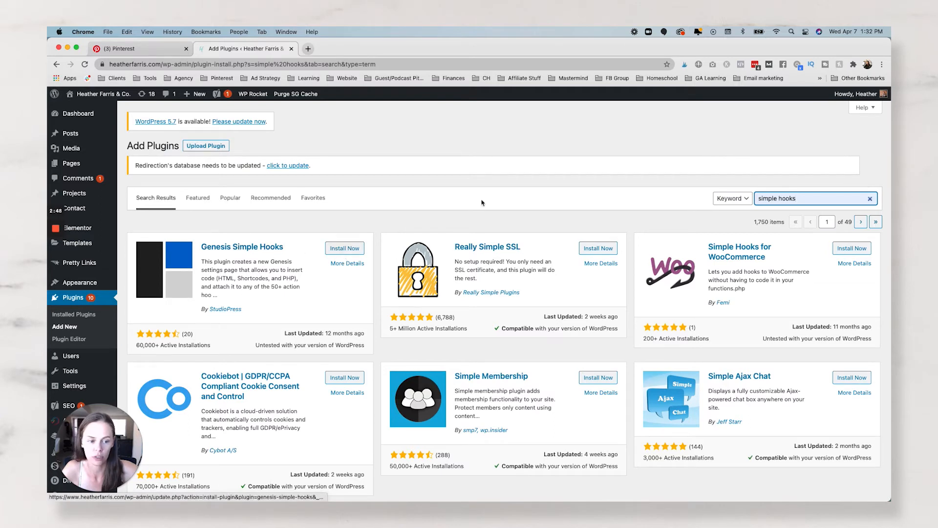
{"action": "type", "text": "ins"}
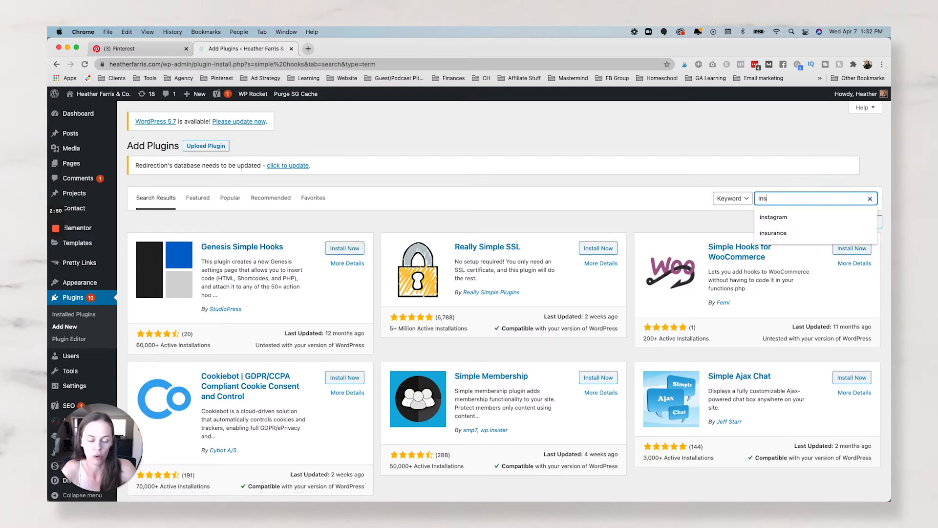
{"action": "type", "text": "insert headers"}
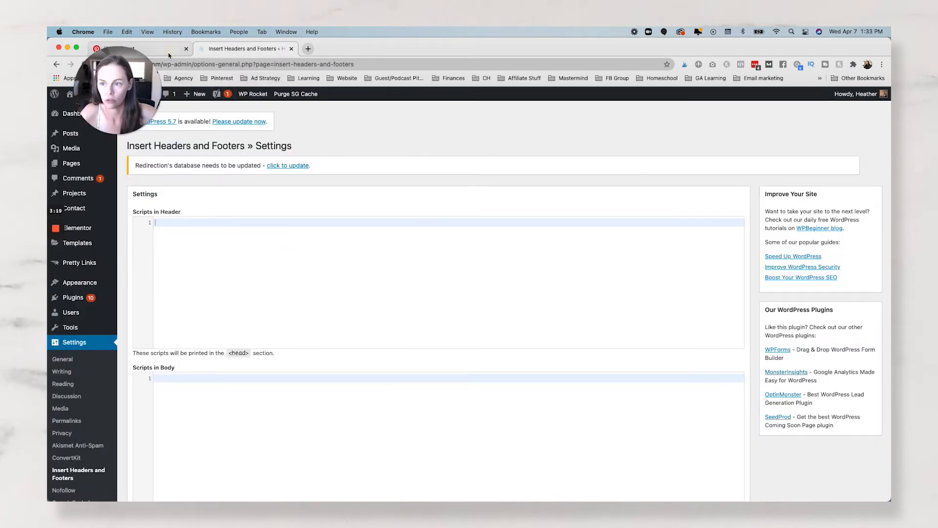
Step: Copy Pinterest's p:domain_verify meta tag into the Scripts in Header box
{"action": "left_click", "coordinate": [141, 48]}
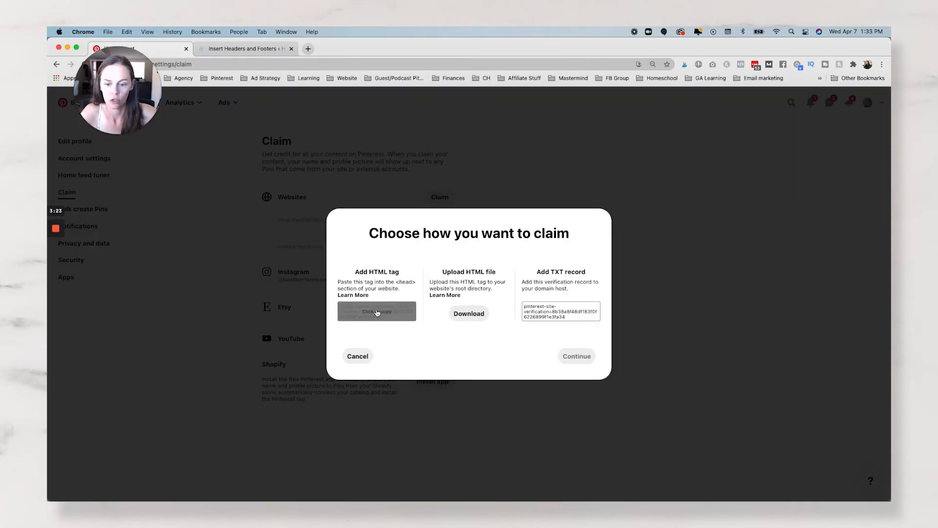
{"action": "left_click", "coordinate": [376, 311]}
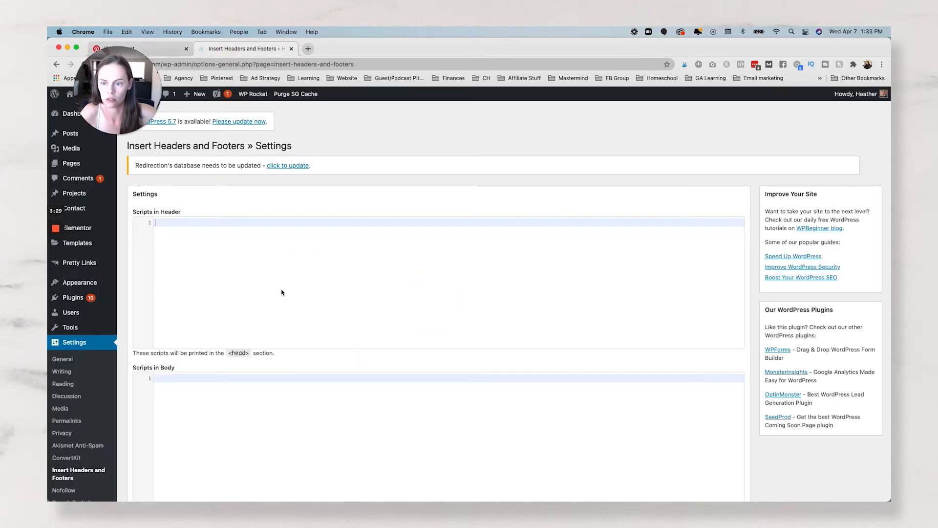
{"action": "type", "text": "<meta name=\"p:domain_verify\" content=\"8b38a8f48df183f0f6226899f1e3fa34\"/>"}
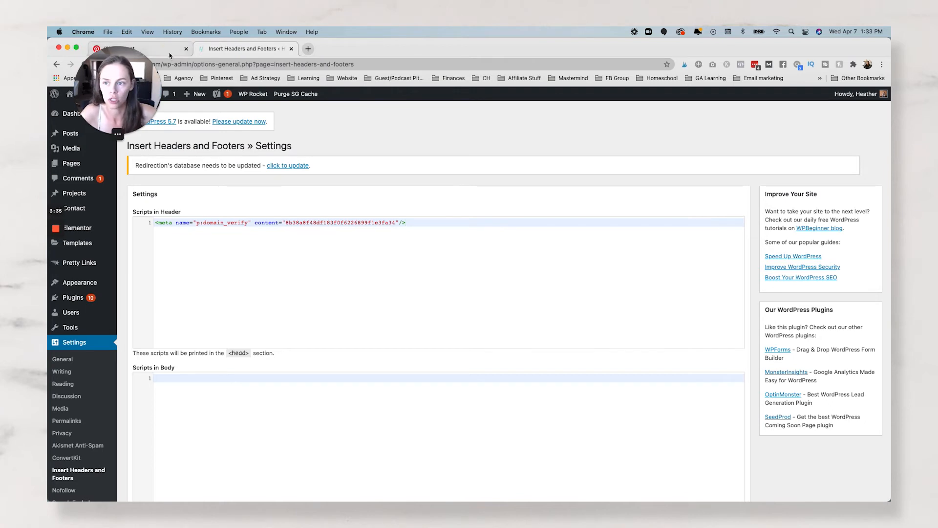
{"action": "left_click", "coordinate": [119, 48]}
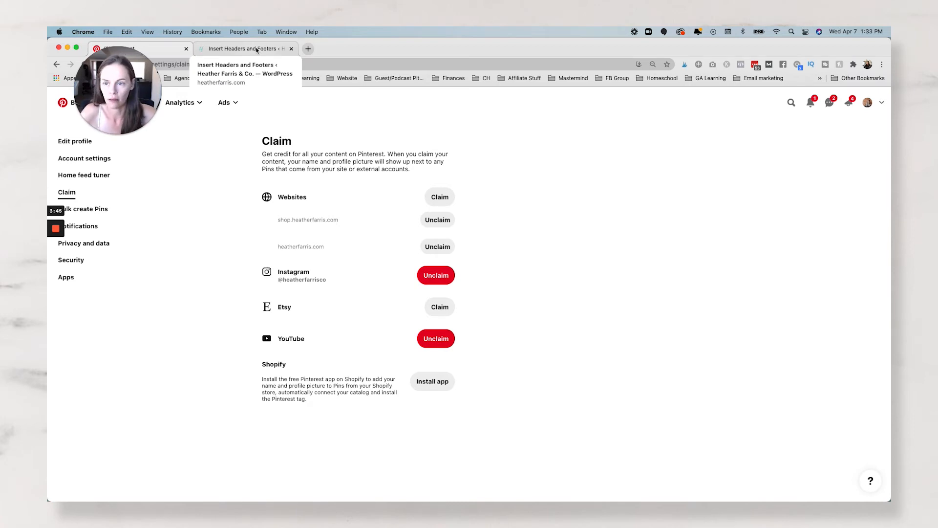
Step: Go from the WordPress header scripts page to Divi Theme Options, General tab
{"action": "left_click", "coordinate": [242, 48]}
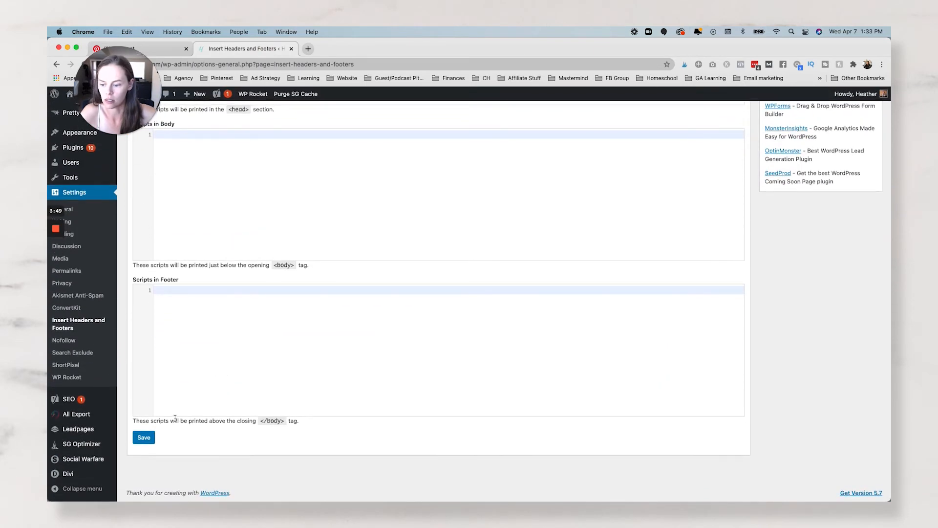
{"action": "left_click", "coordinate": [66, 473]}
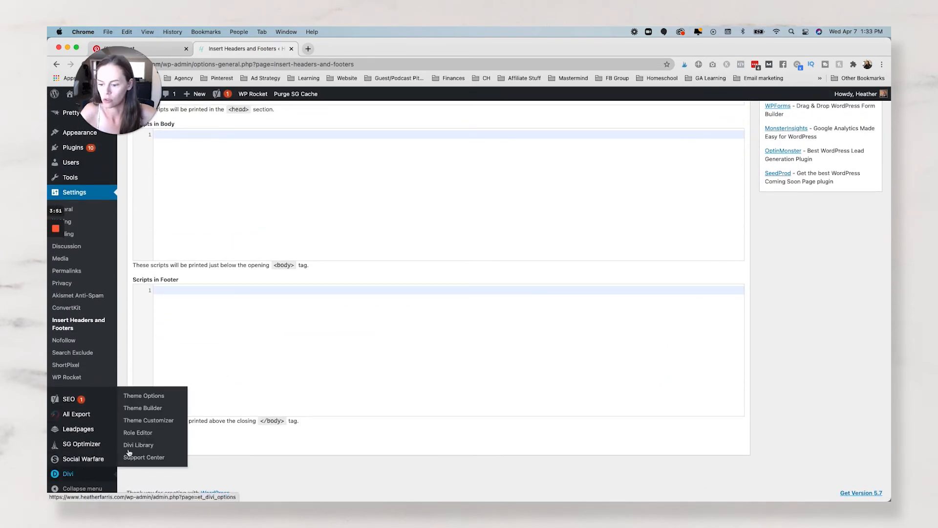
{"action": "left_click", "coordinate": [293, 339]}
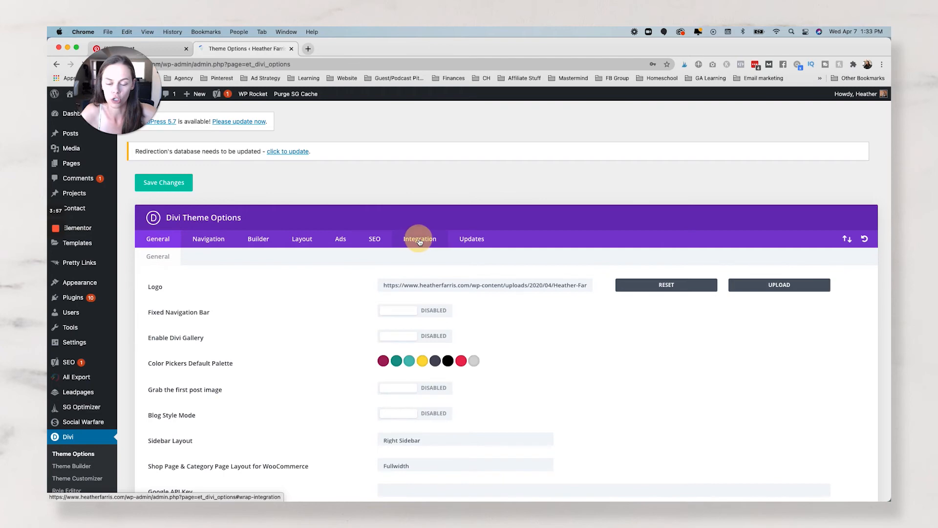
Step: Append the Pinterest meta tag to Divi's Integration head code and start a new tab
{"action": "left_click", "coordinate": [419, 238]}
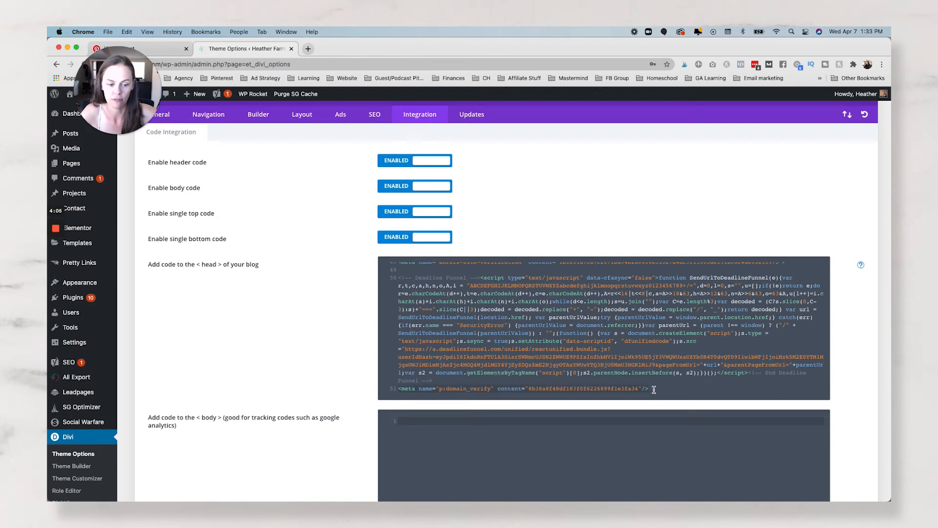
{"action": "mouse_move", "coordinate": [356, 272]}
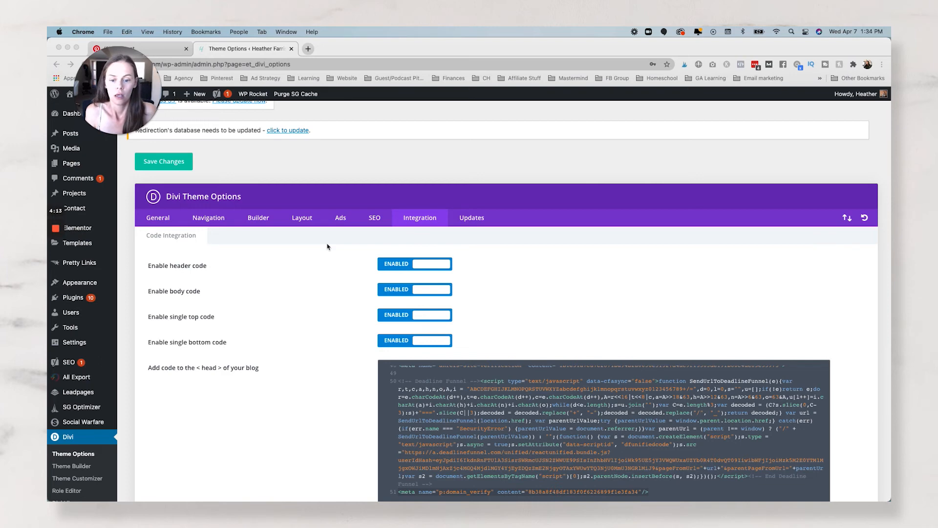
{"action": "mouse_move", "coordinate": [328, 238]}
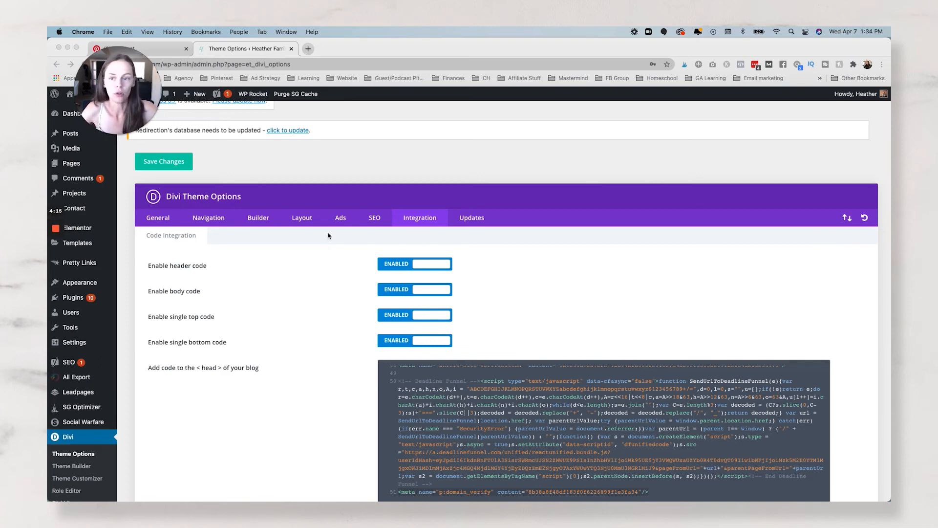
{"action": "left_click", "coordinate": [306, 48]}
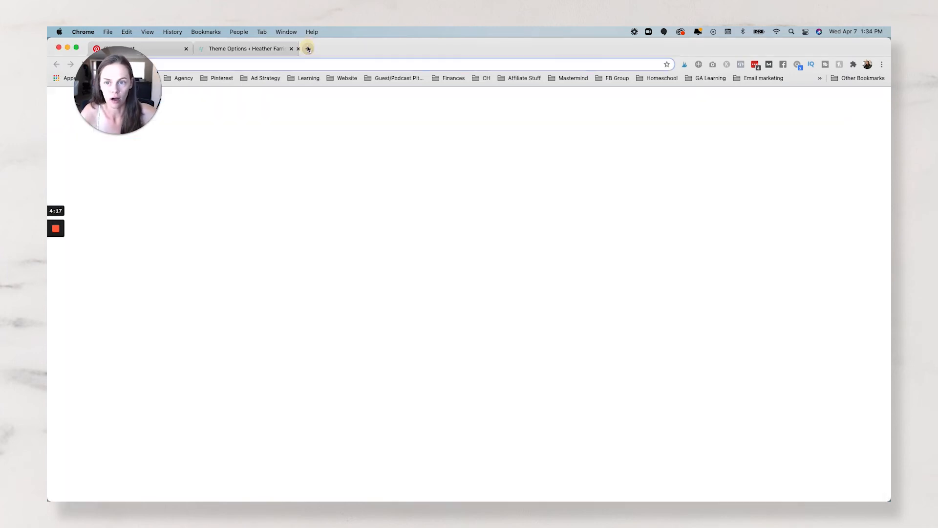
{"action": "left_click", "coordinate": [307, 48]}
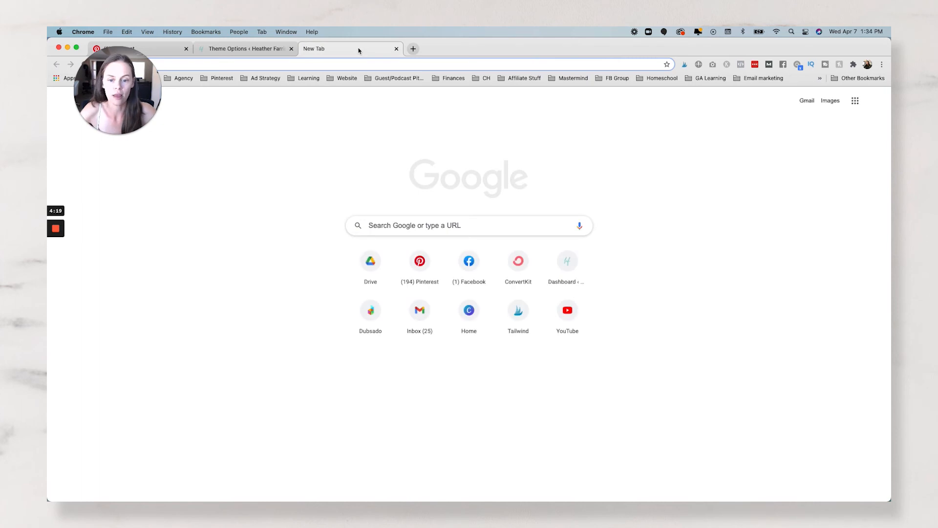